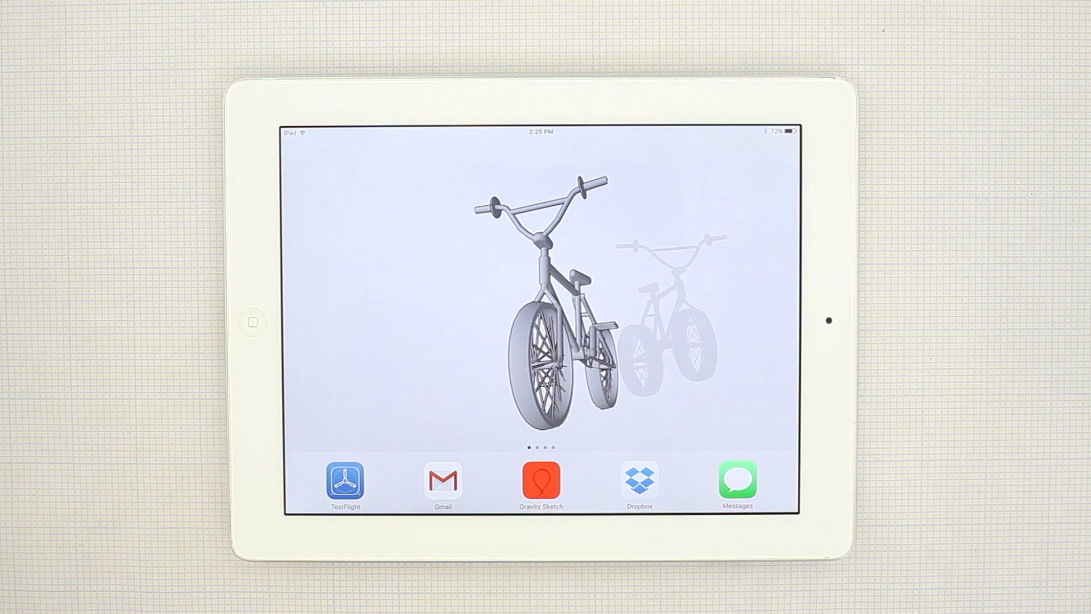
Launch Gravity Sketch from its icon in the iOS Home Screen dock.
left_click(539, 481)
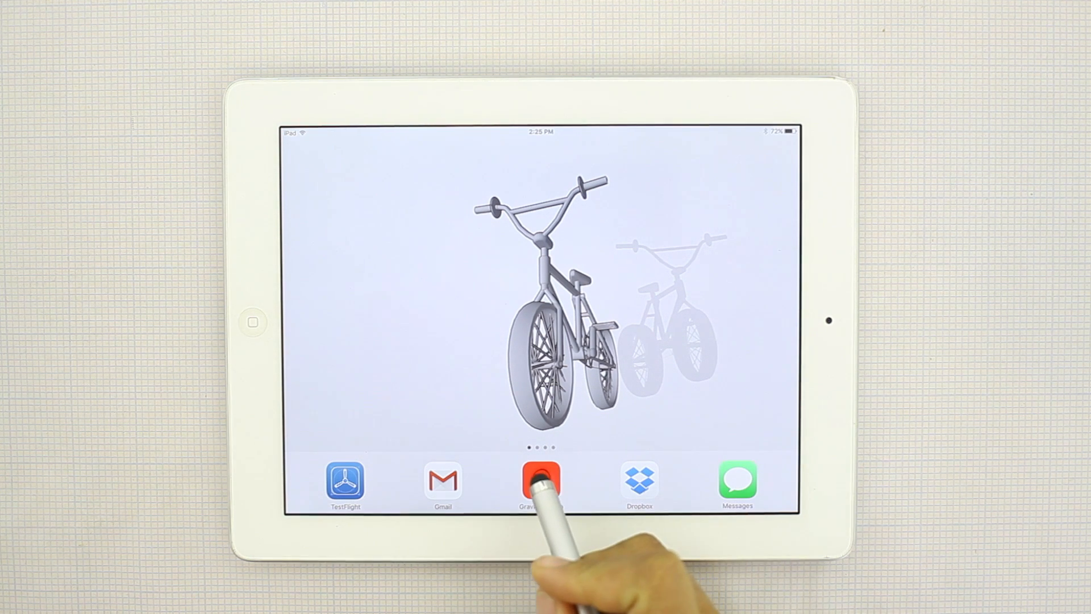
left_click(539, 483)
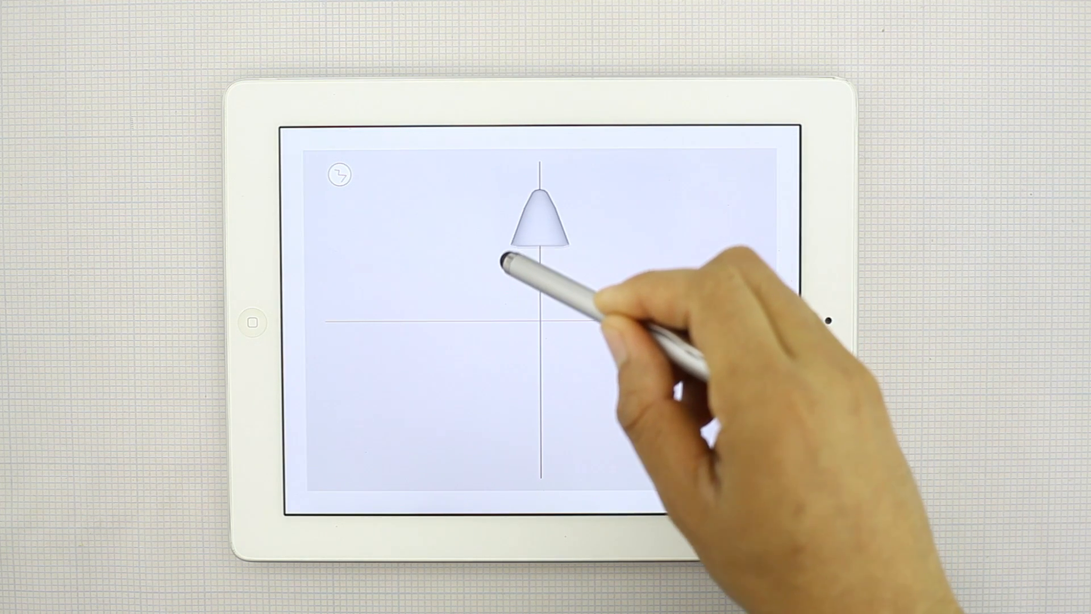
Draw the airplane's long fuselage body outward from the nose along the vertical axis.
left_click_drag(518, 264, 529, 481)
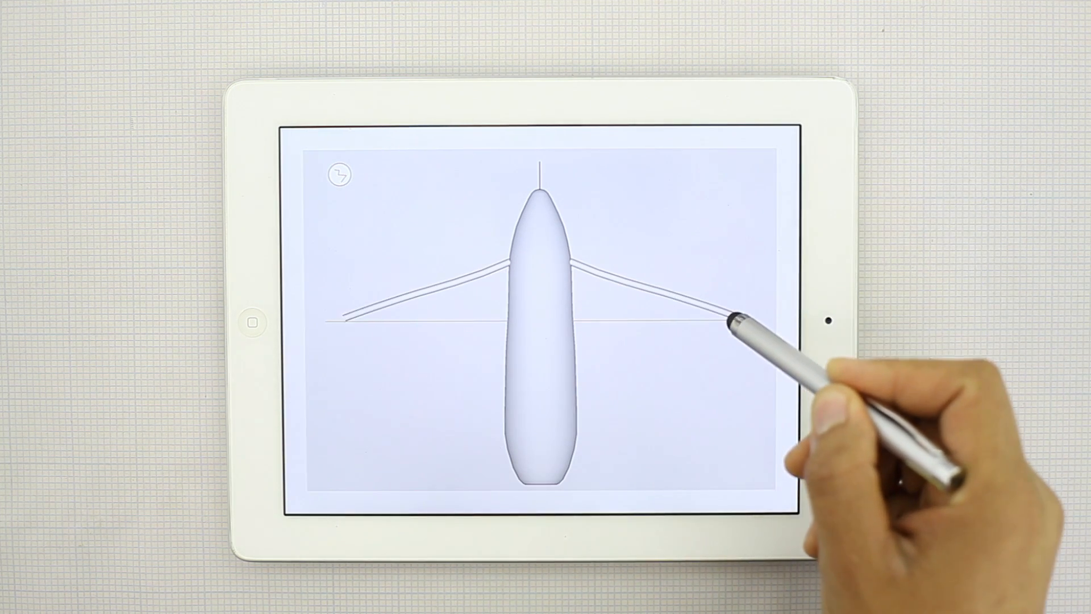
Finish stroking the wing outline toward the fuselage.
left_click_drag(731, 320, 557, 348)
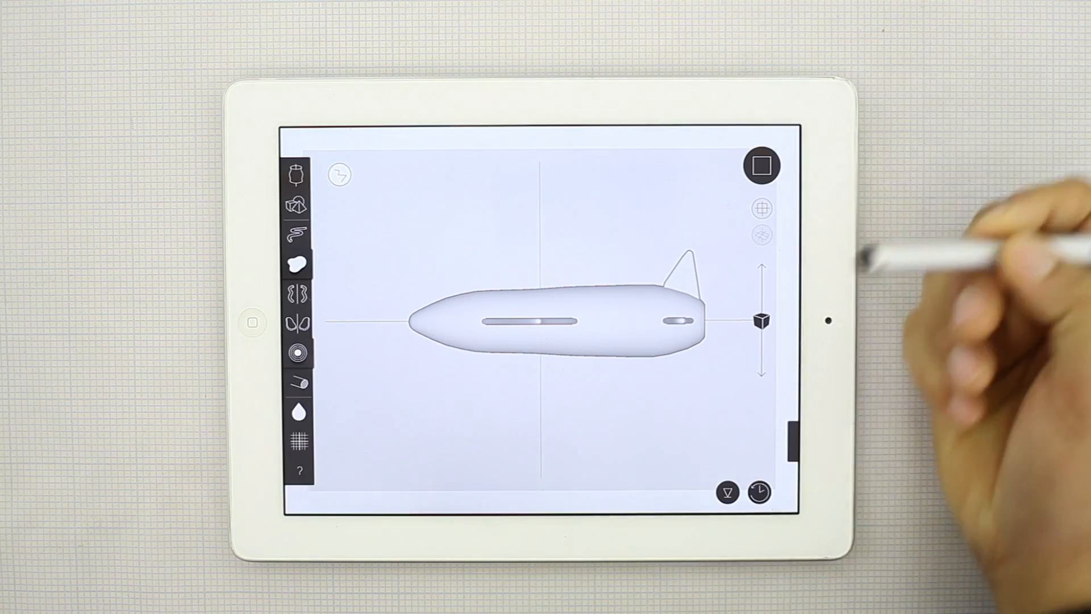
Open the Sketchfab upload panel and start connecting a Sketchfab account.
left_click(763, 165)
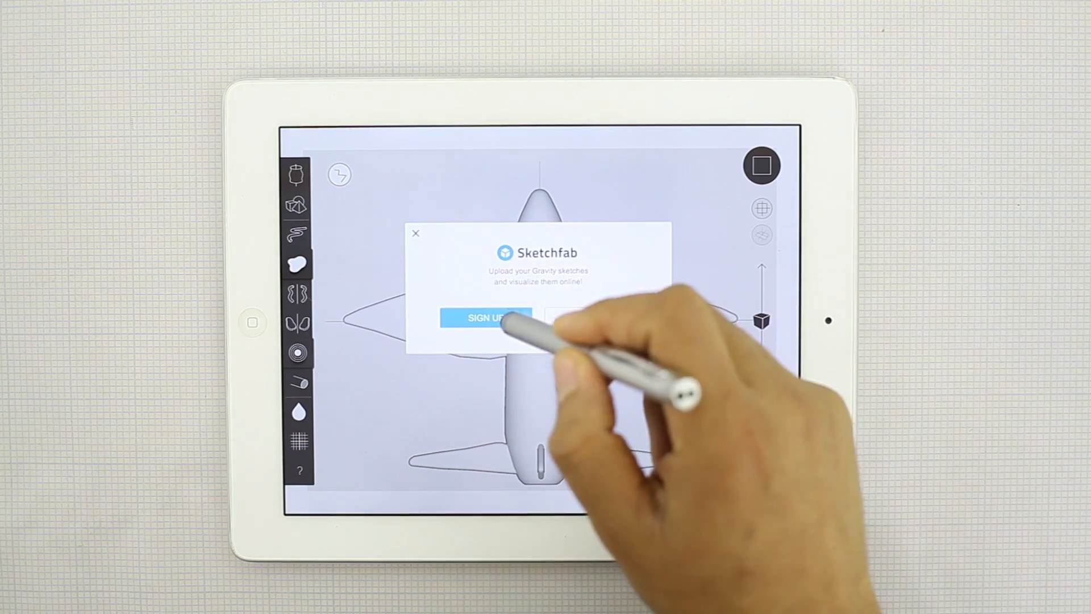
left_click(484, 319)
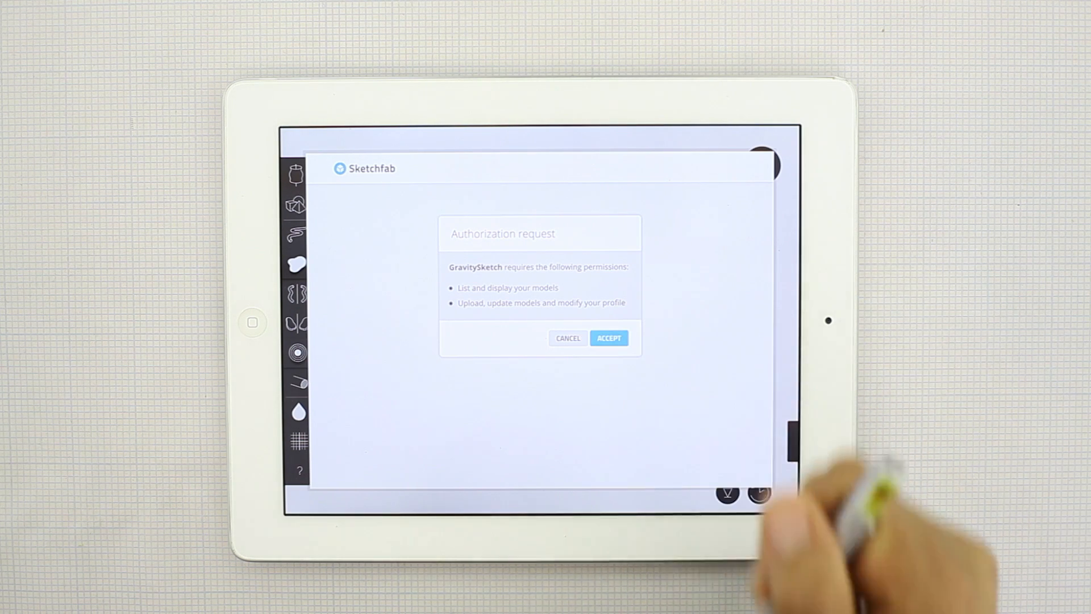
Accept Sketchfab permissions, reveal the title form, and start the upload to reach login.
left_click(608, 338)
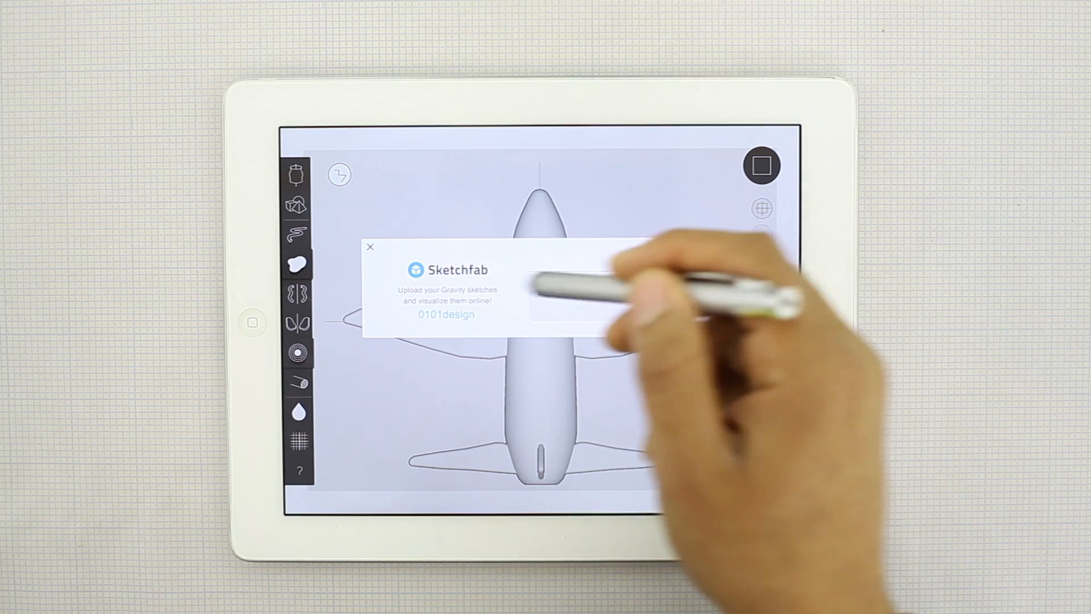
left_click(370, 247)
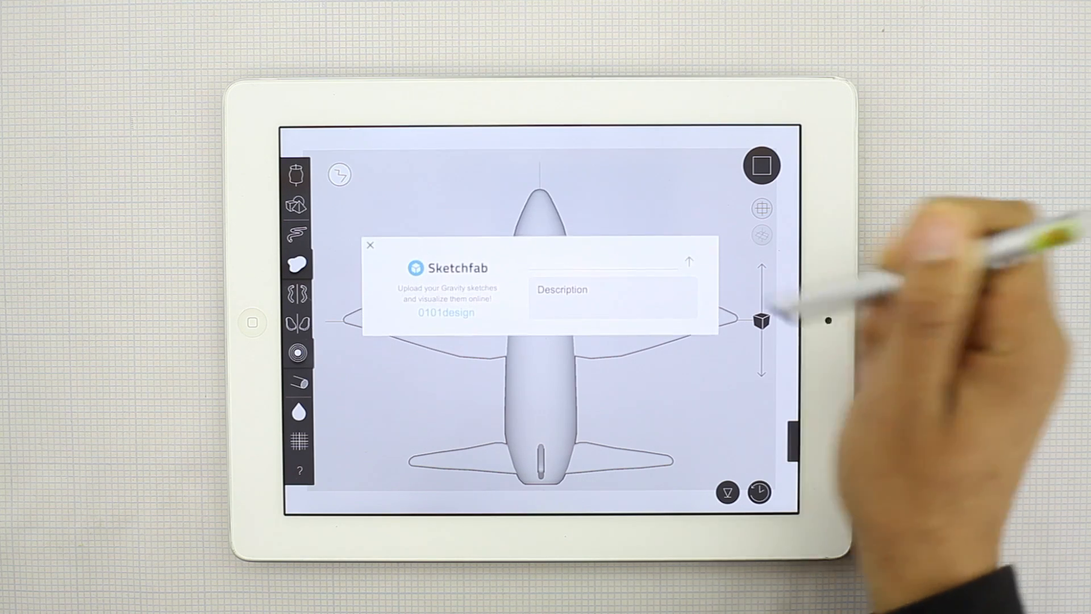
left_click(446, 312)
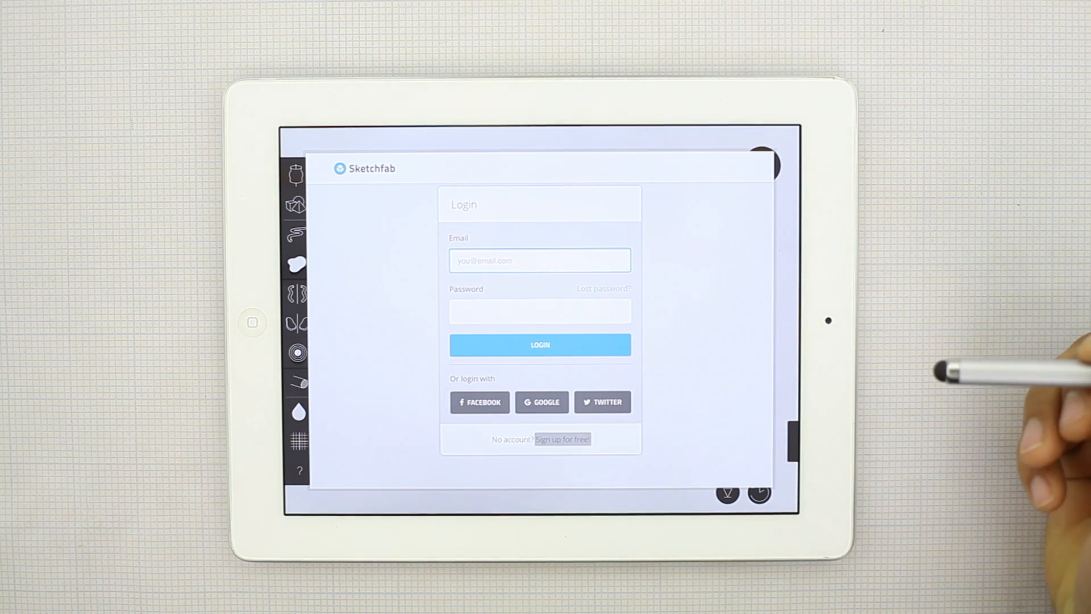
Enter the Sketchfab account email and password and submit the login.
left_click(561, 440)
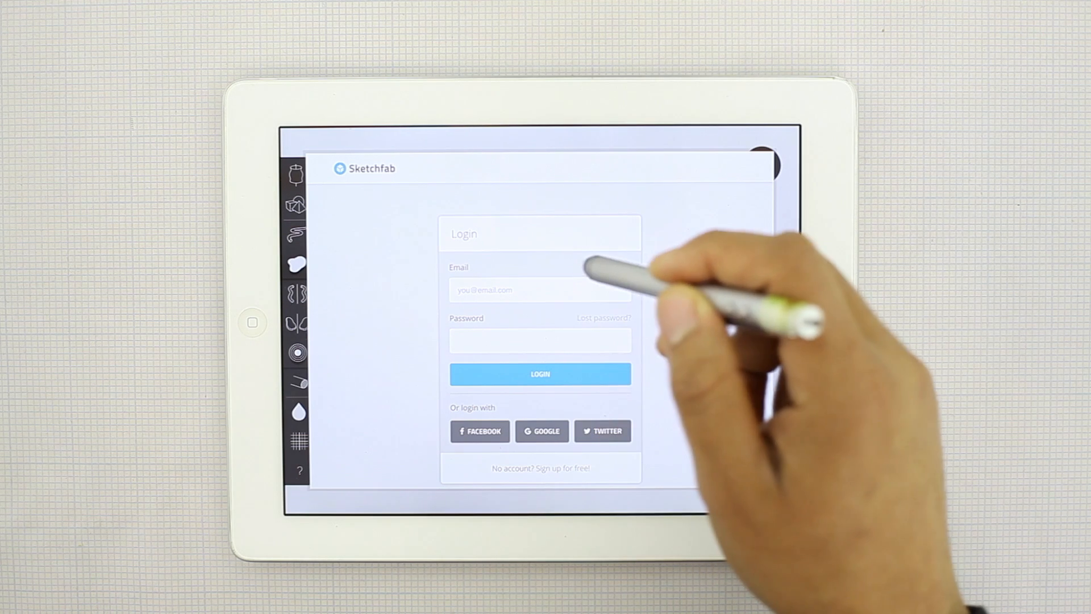
left_click(539, 289)
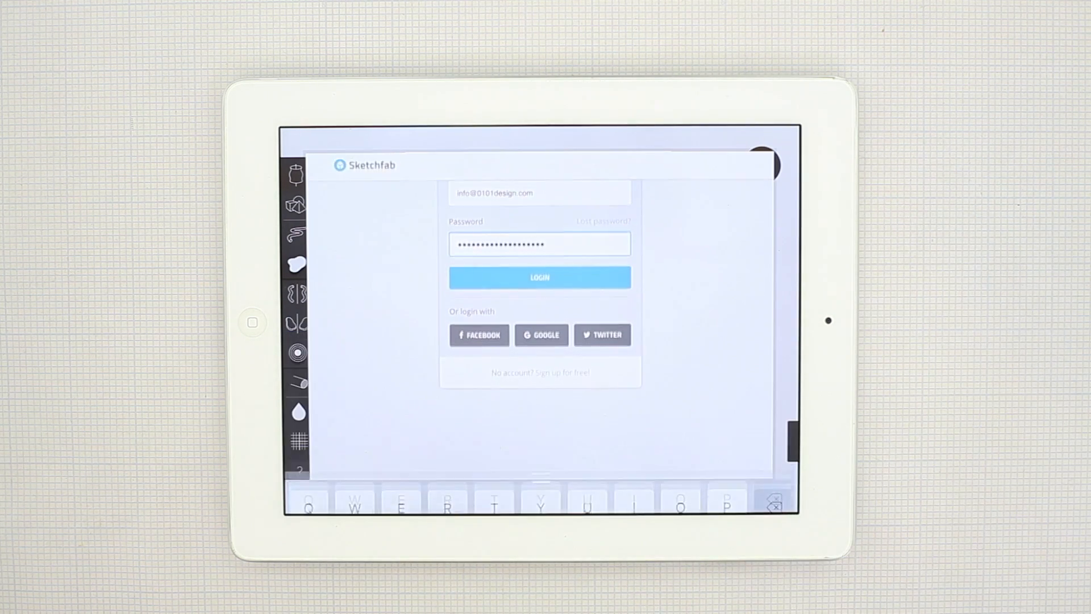
left_click(539, 276)
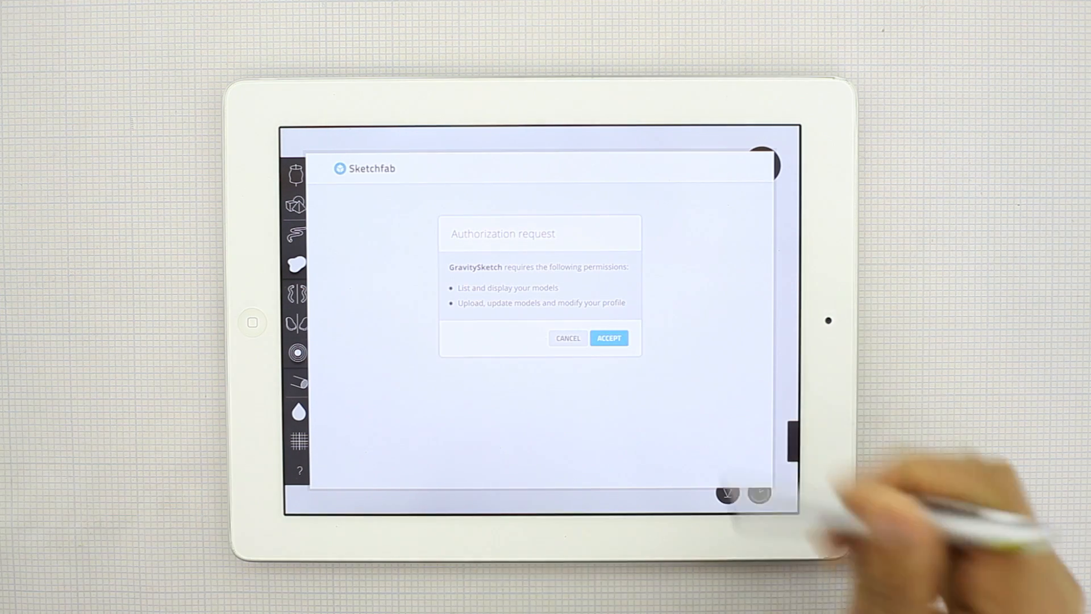
Accept permissions, title the sketch 'Plane' and describe it as 'Tutorial plane'.
left_click(608, 338)
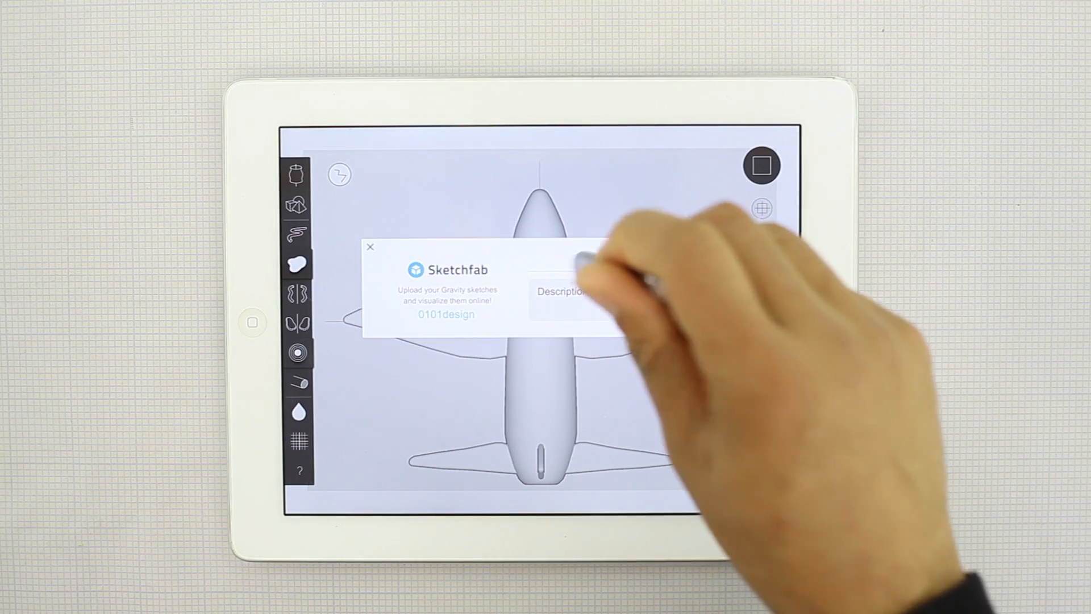
left_click(564, 291)
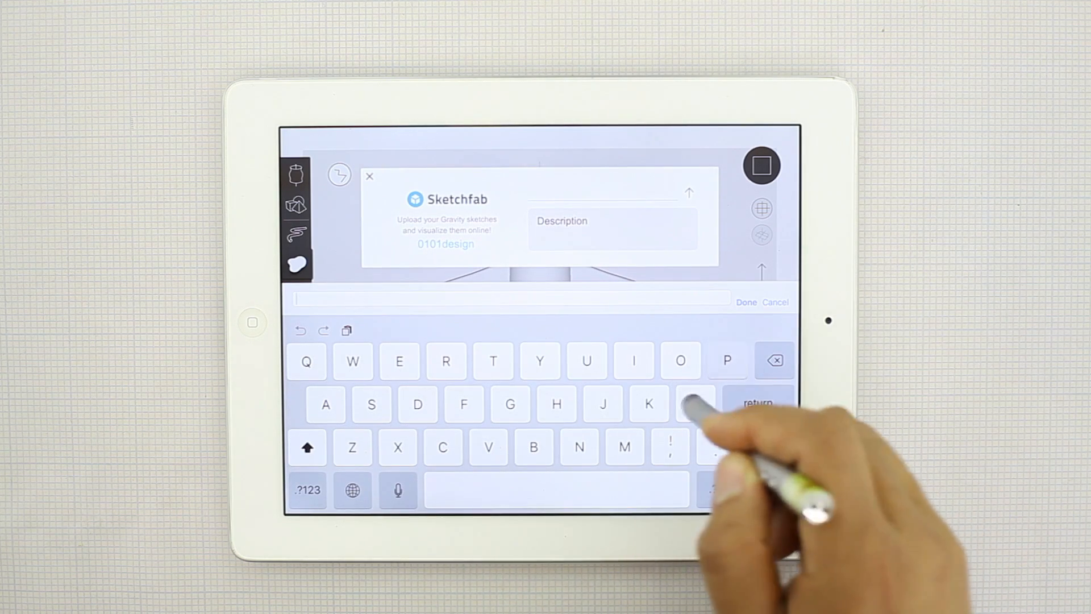
type("Plane")
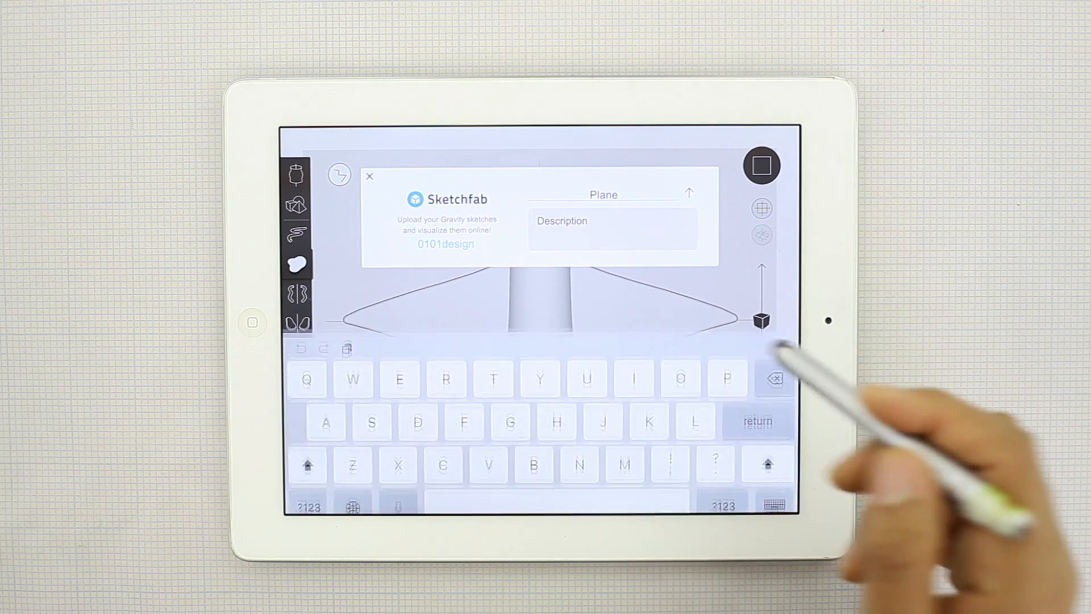
left_click(613, 230)
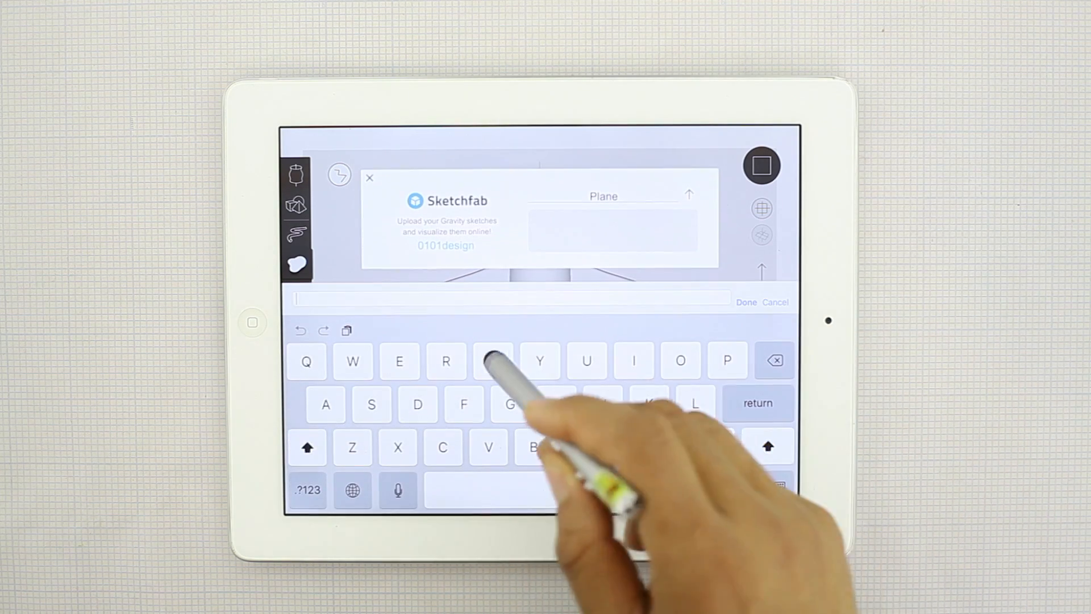
type("Tutorial p")
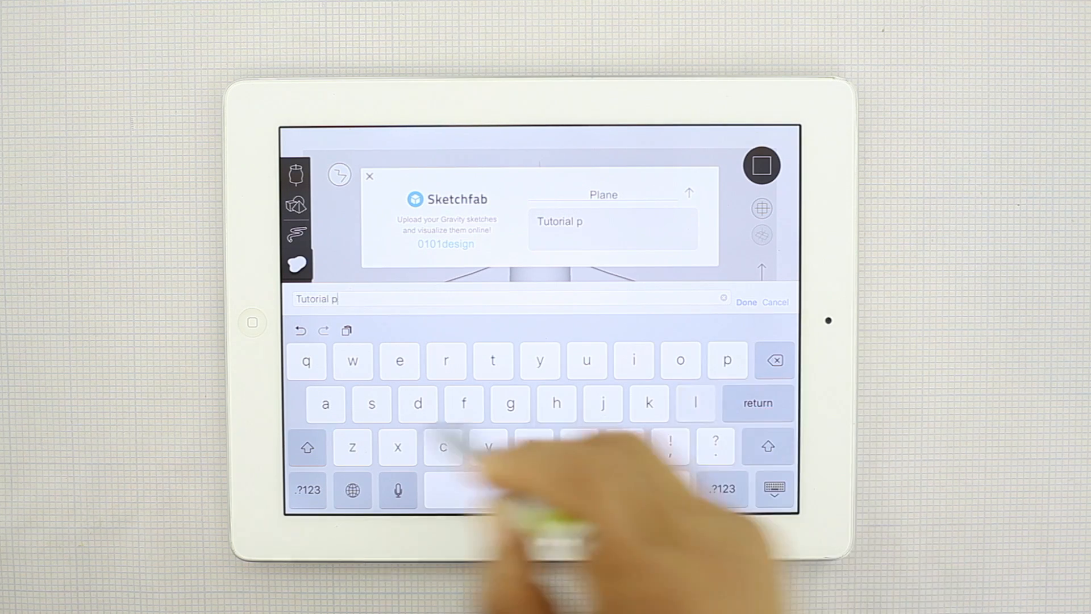
type("lane")
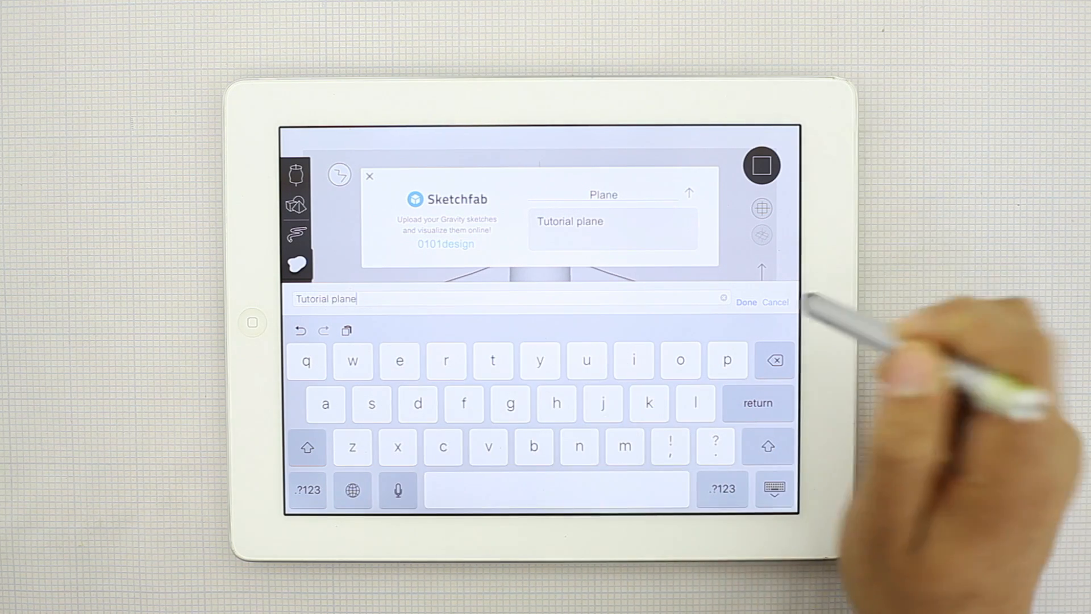
left_click(745, 301)
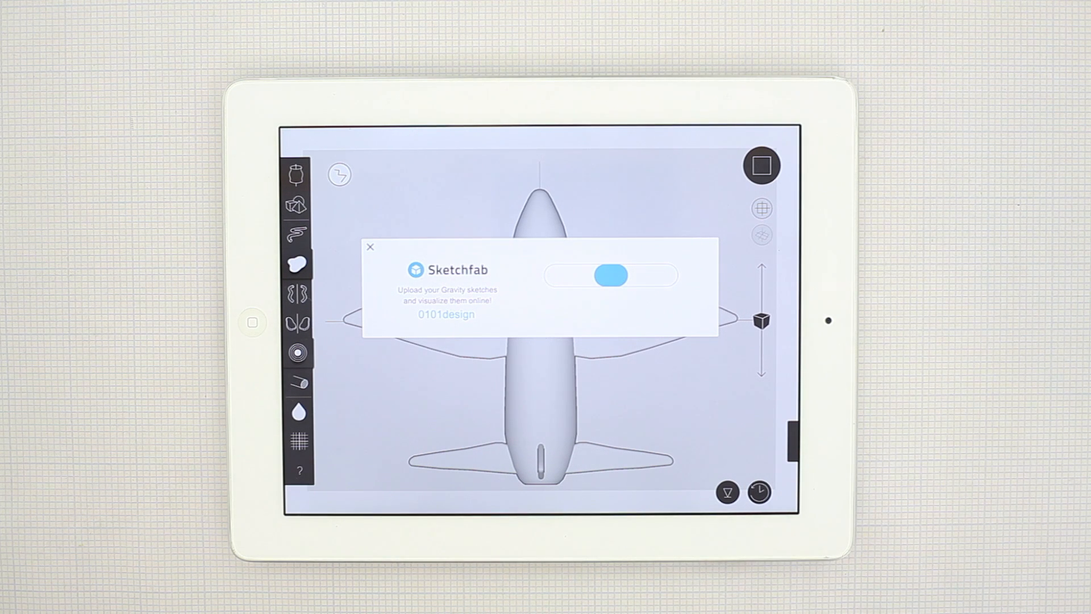
Let the Sketchfab upload complete, then choose Check it out! to view the model.
left_click(611, 276)
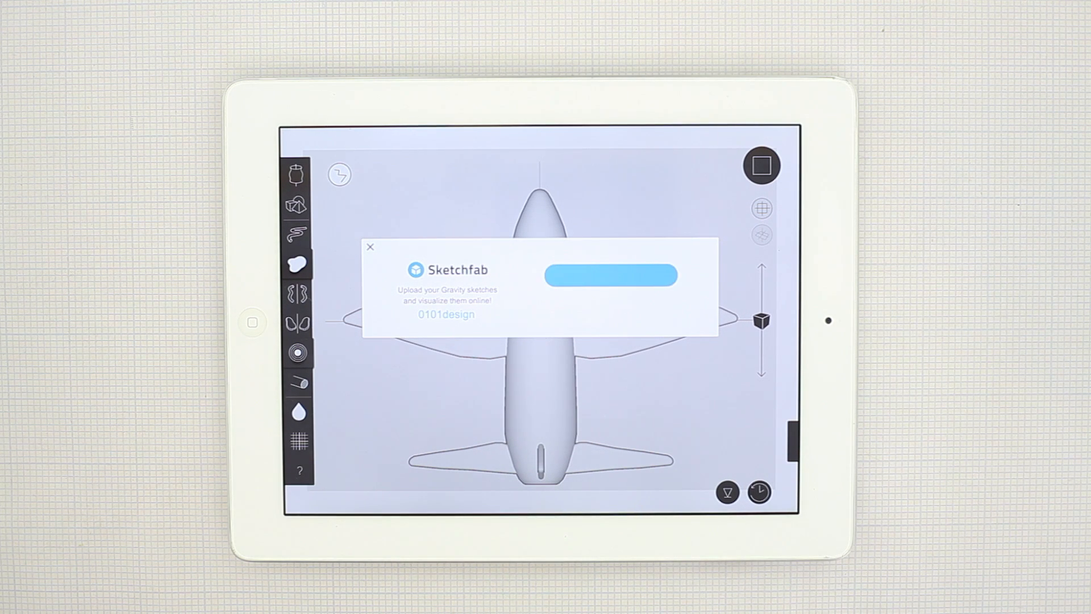
left_click(610, 276)
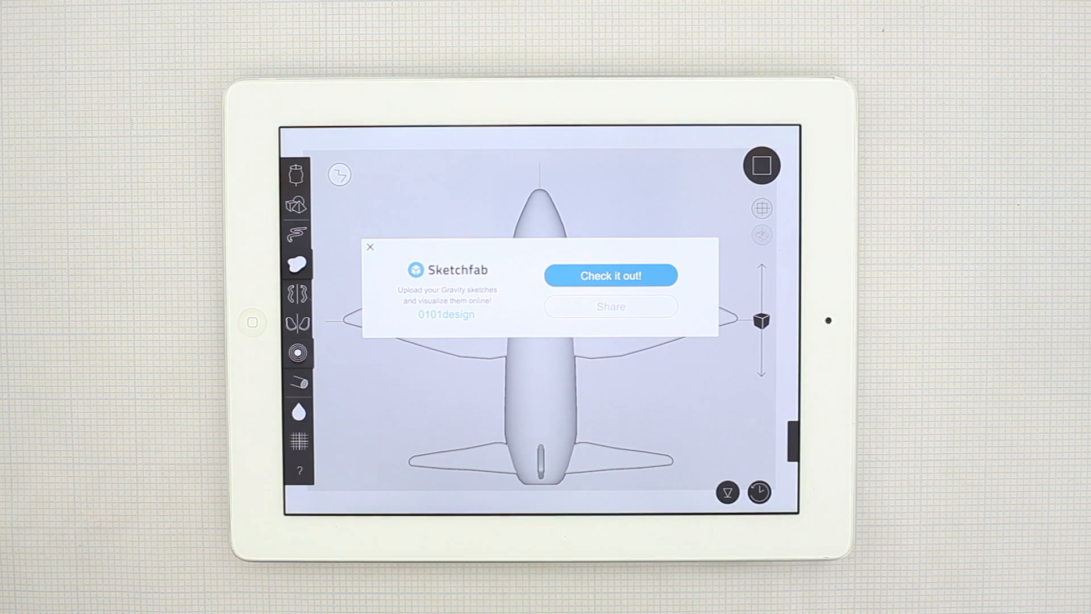
left_click(610, 276)
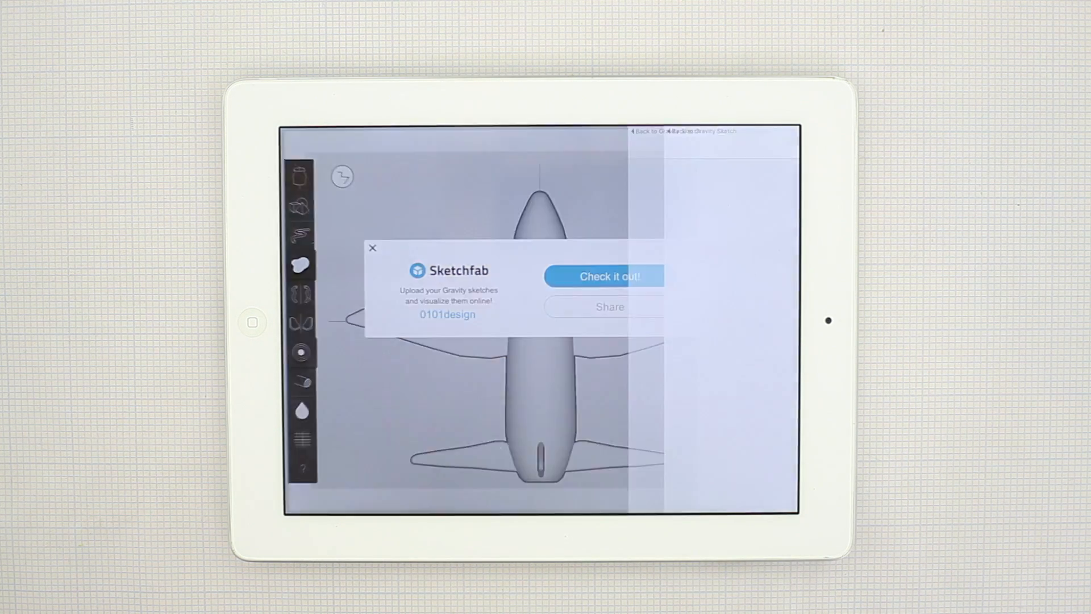
Open the Plane model's Sketchfab page and bring up its Share dialog with direct link.
left_click(603, 276)
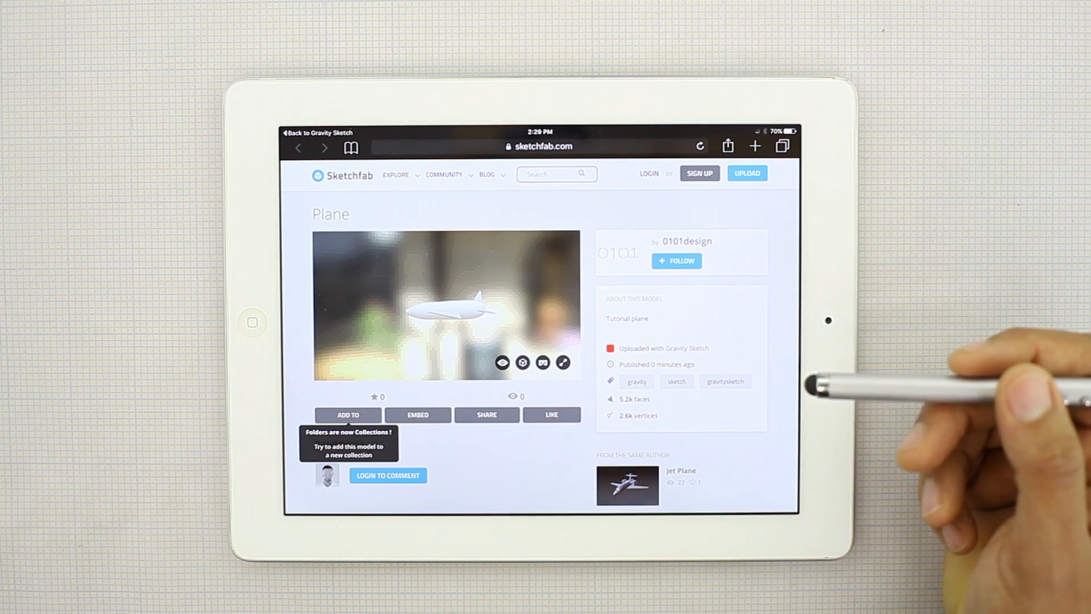
left_click(486, 414)
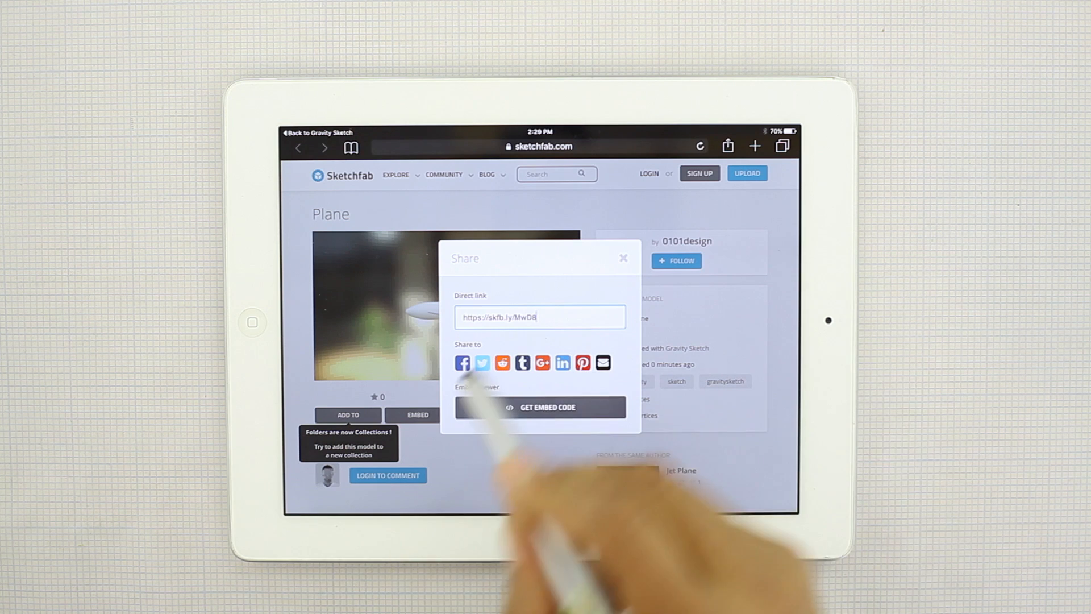